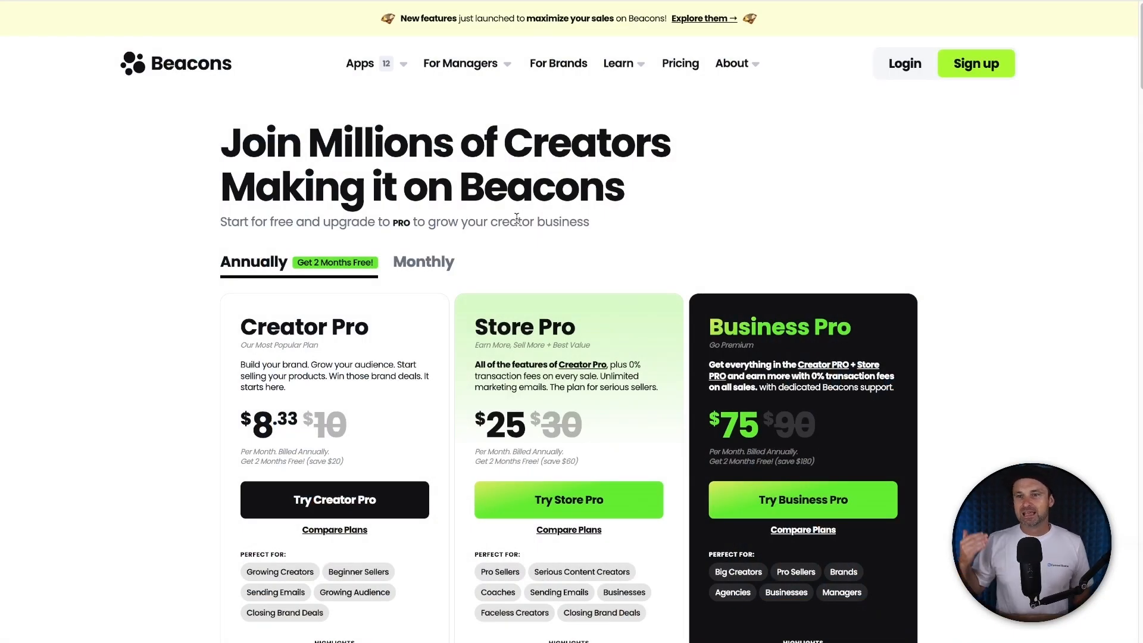
Step: Scroll through the Creator Pro, Store Pro, Business Pro and Free plan cards on the Pricing page
{"action": "scroll", "scroll_direction": "down", "scroll_amount": 3}
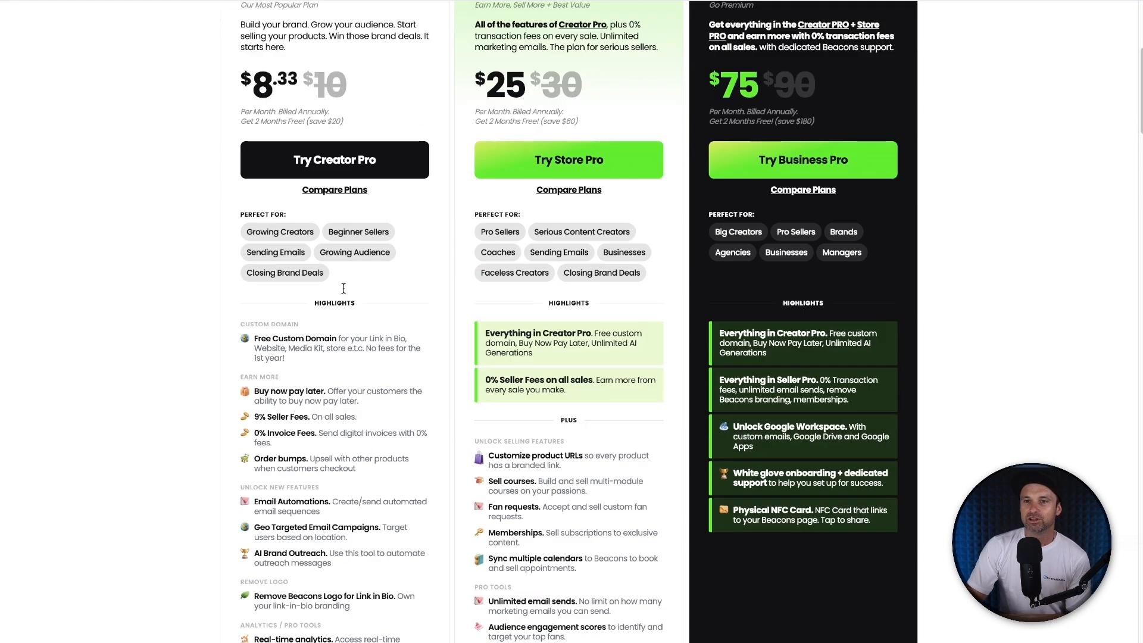
{"action": "scroll", "scroll_direction": "down", "scroll_amount": 3}
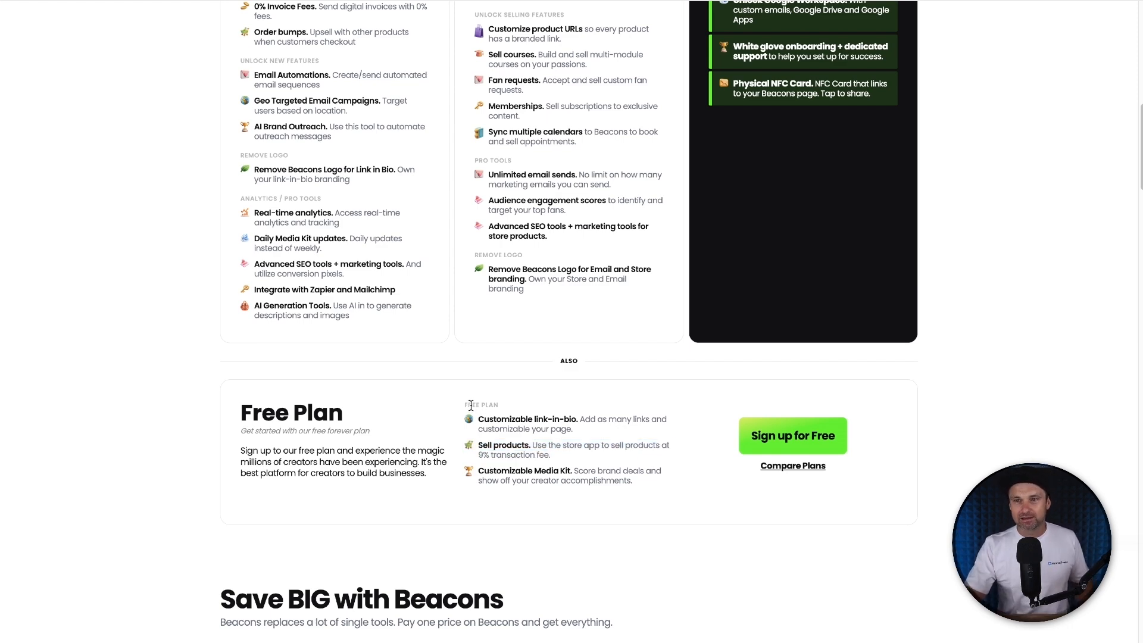
{"action": "scroll", "scroll_direction": "up", "scroll_amount": 3}
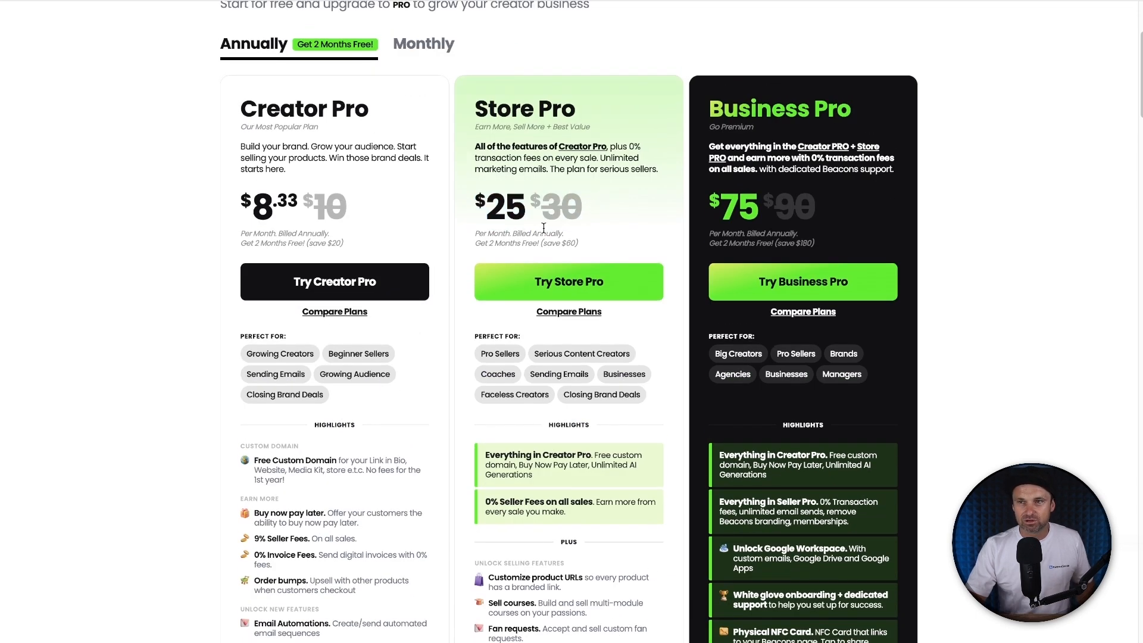
{"action": "scroll", "scroll_direction": "down", "scroll_amount": 3}
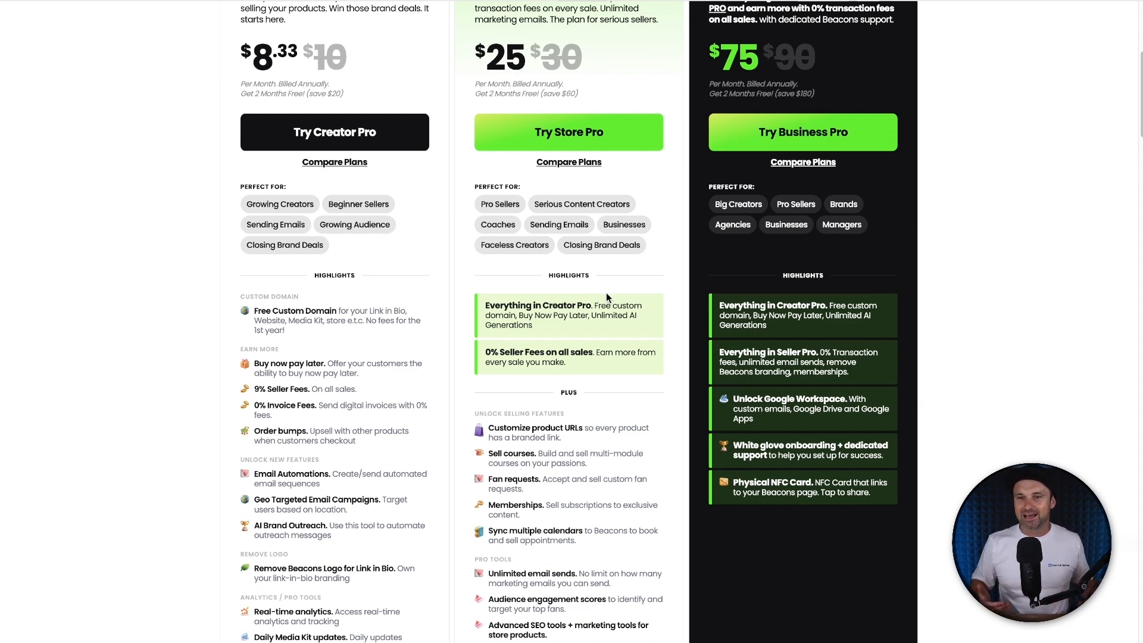
{"action": "scroll", "scroll_direction": "down", "scroll_amount": 3}
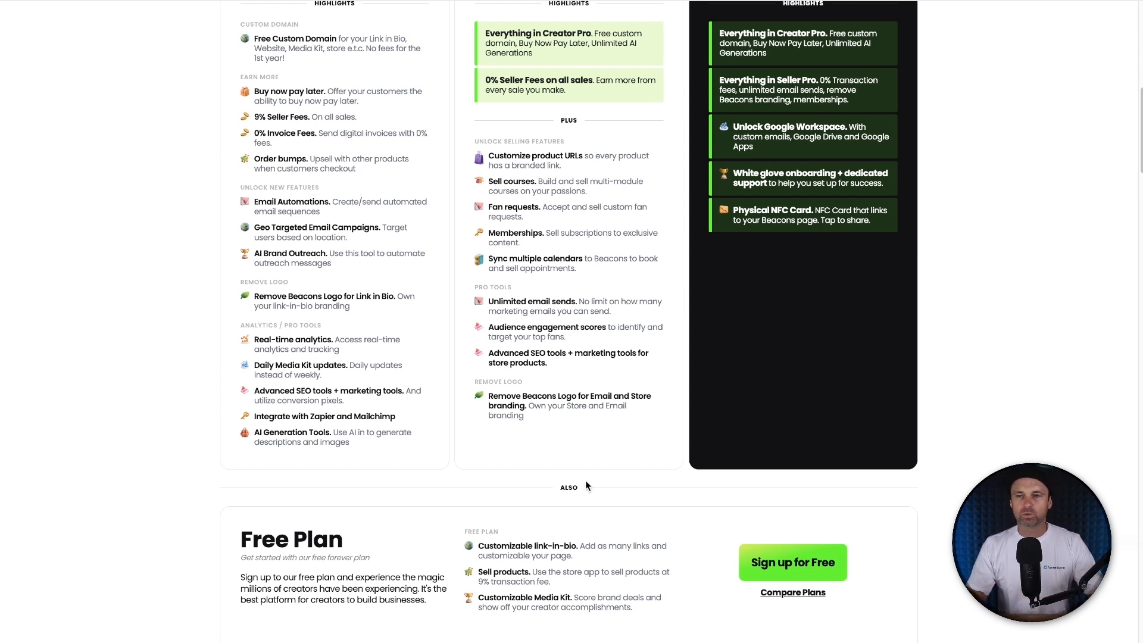
{"action": "scroll", "scroll_direction": "up", "scroll_amount": 3}
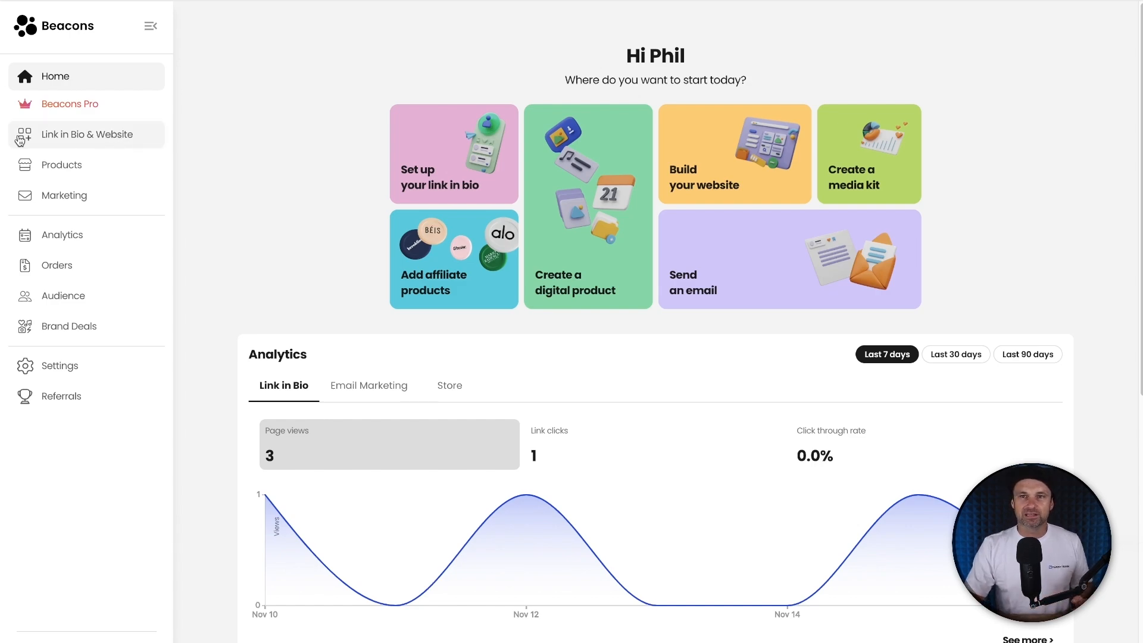
Step: View the Beacons Pro upgrade overview, then go to the Link in Bio & Website editor
{"action": "left_click", "coordinate": [70, 103]}
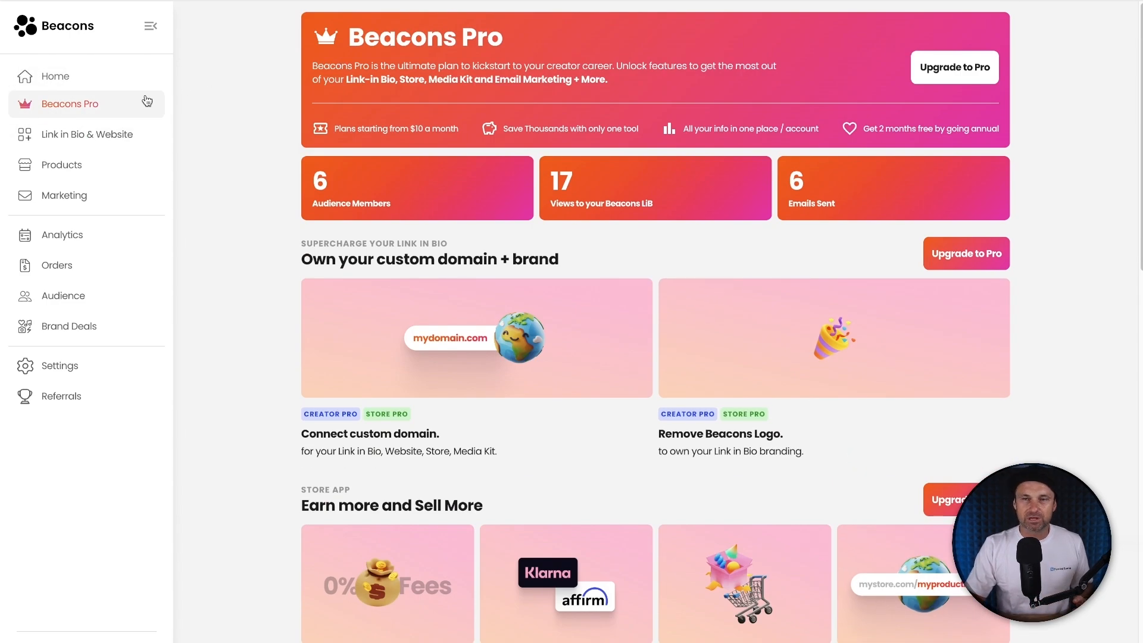
{"action": "mouse_move", "coordinate": [90, 135]}
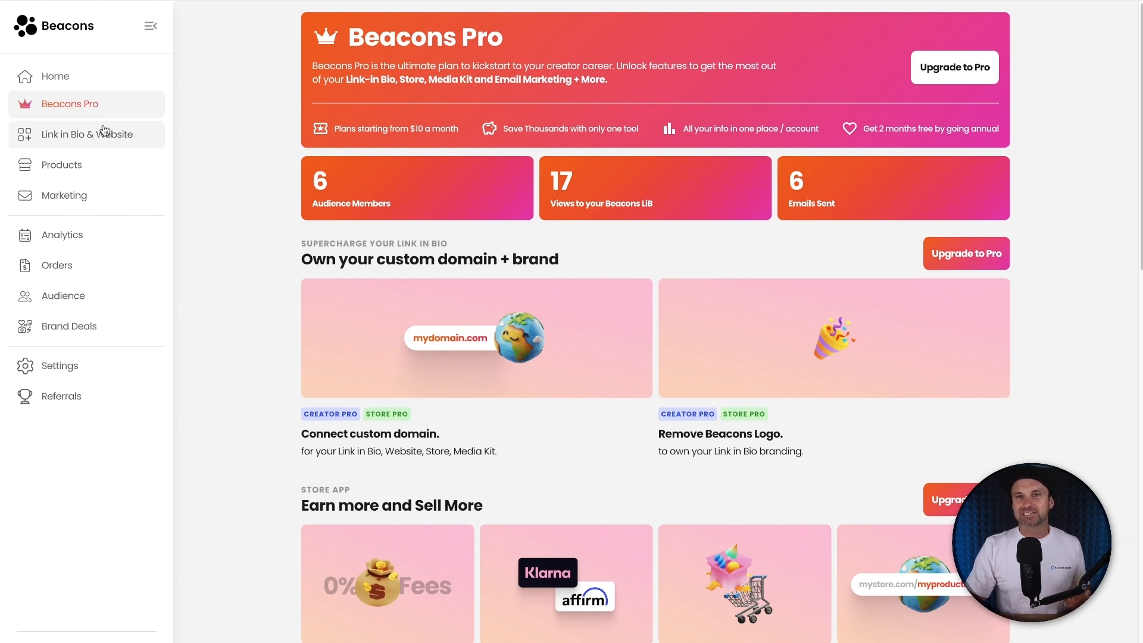
{"action": "left_click", "coordinate": [87, 134]}
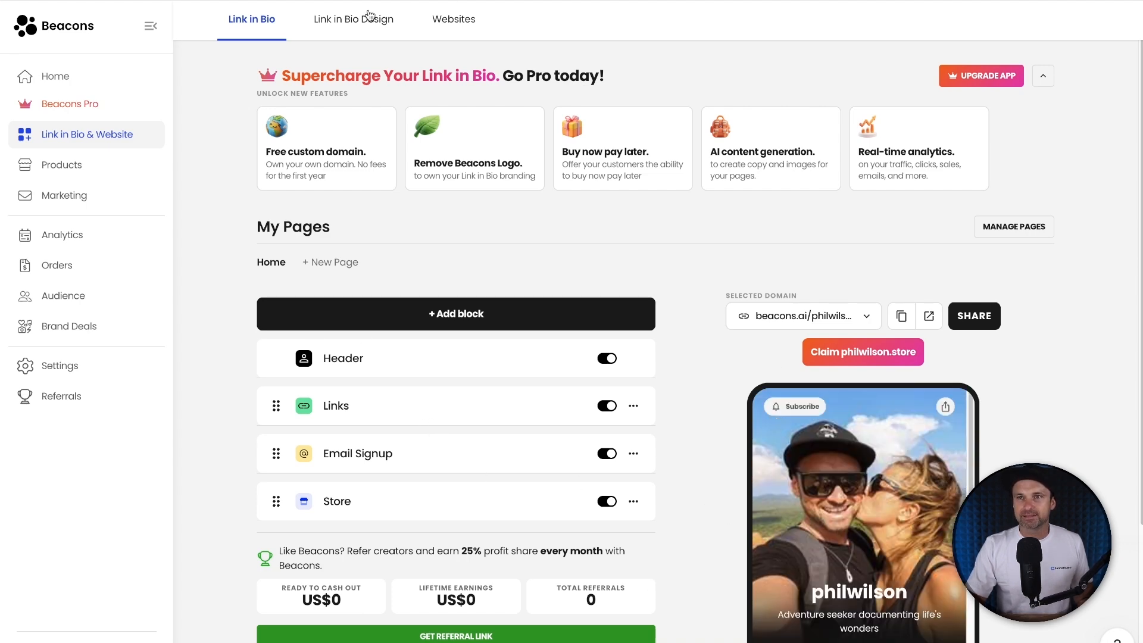
Step: Review the Link in Bio Design layouts, the Websites list with A Storefront, then the store Products
{"action": "left_click", "coordinate": [353, 19]}
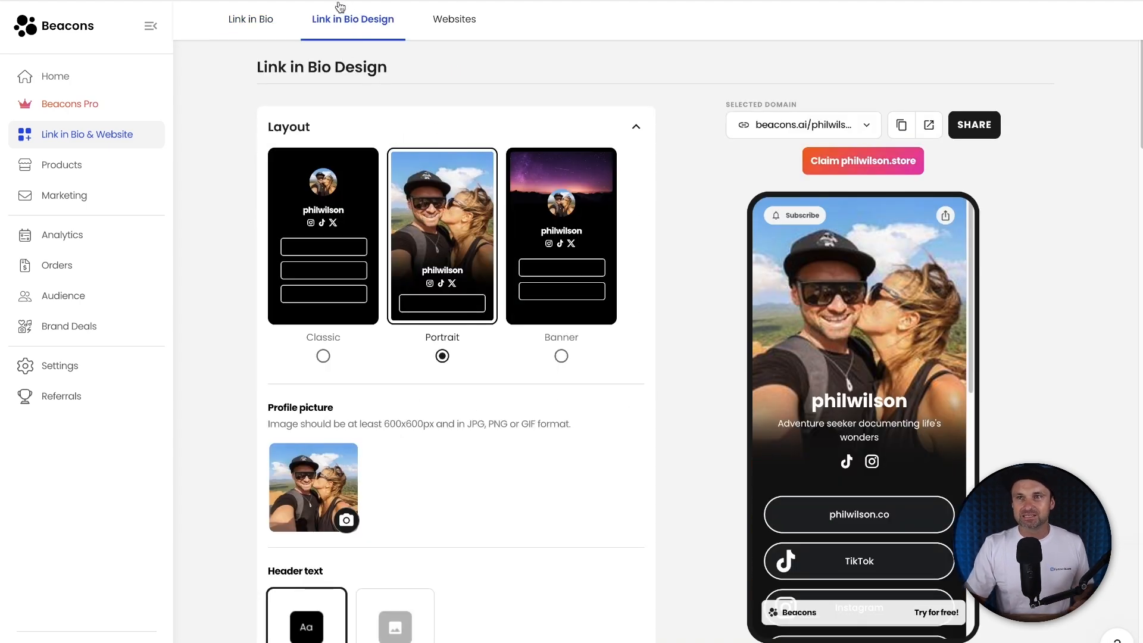
{"action": "scroll", "scroll_direction": "down", "scroll_amount": 3}
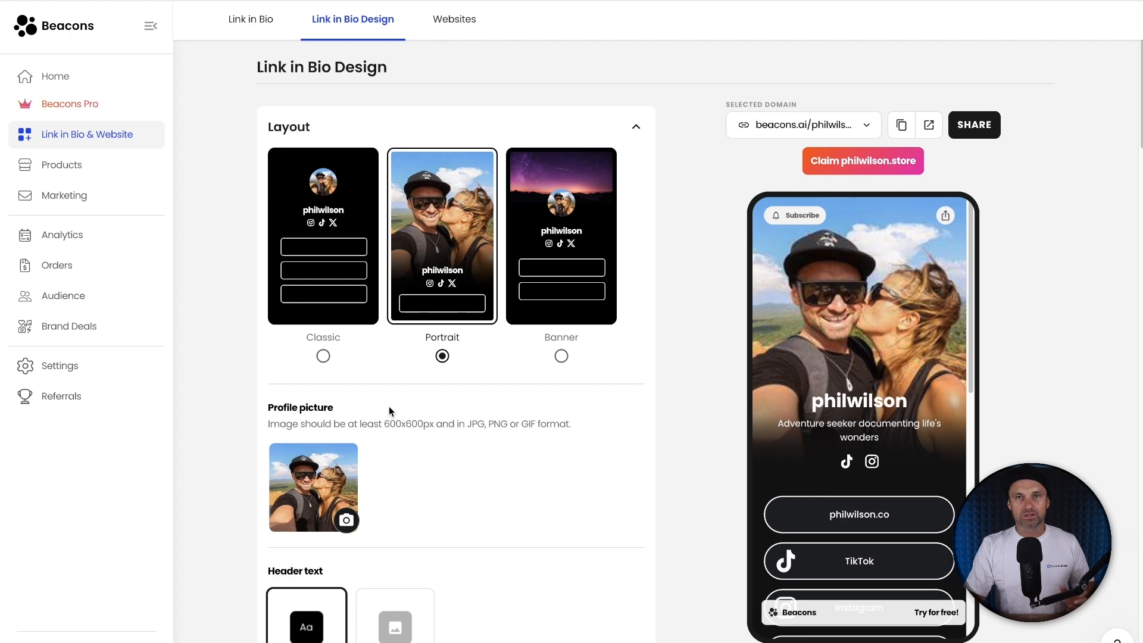
{"action": "left_click", "coordinate": [452, 19]}
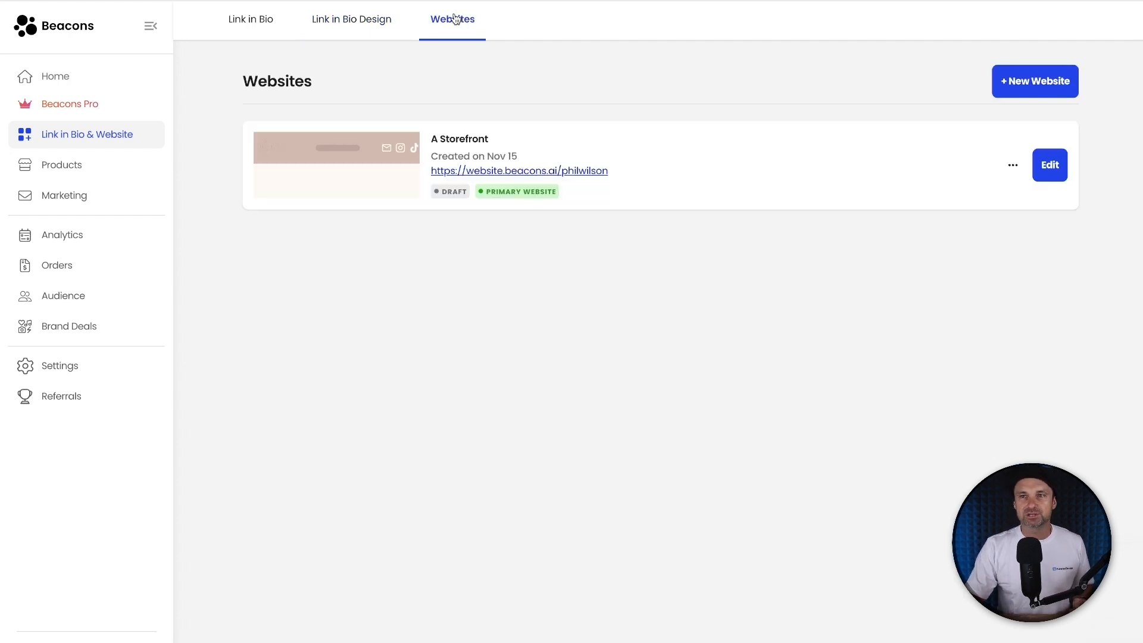
{"action": "mouse_move", "coordinate": [450, 83]}
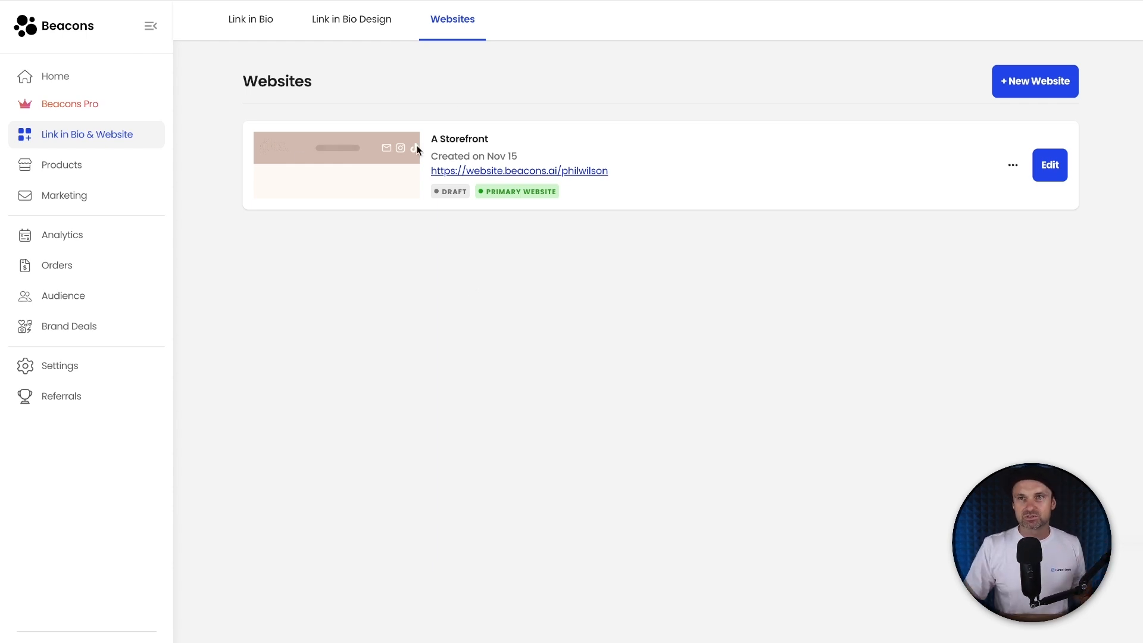
{"action": "left_click", "coordinate": [61, 164]}
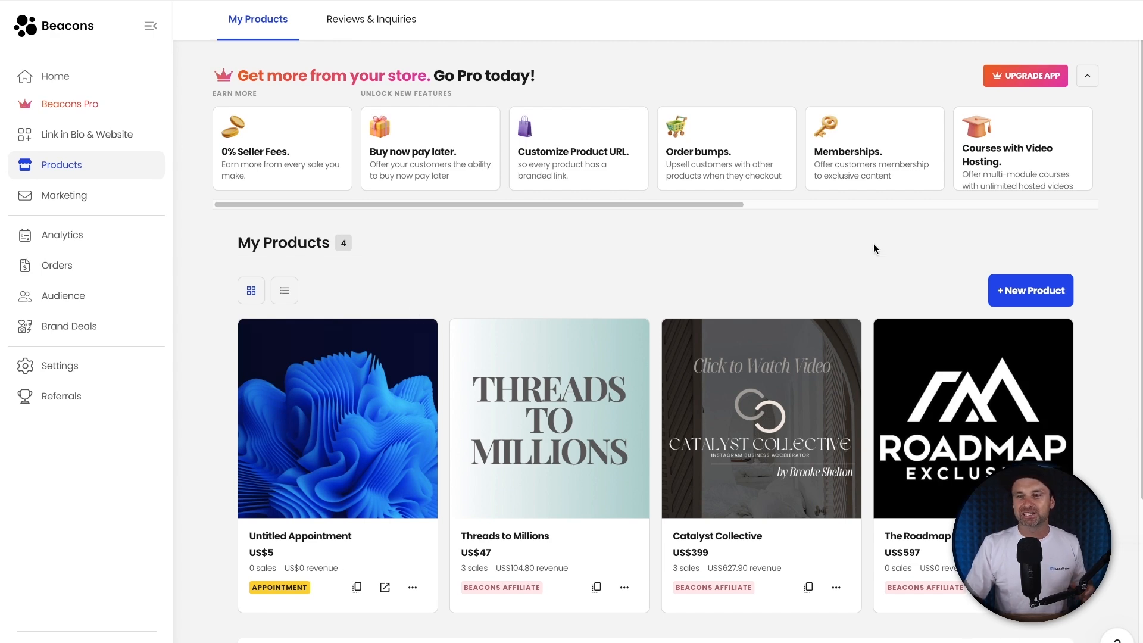
{"action": "mouse_move", "coordinate": [521, 533]}
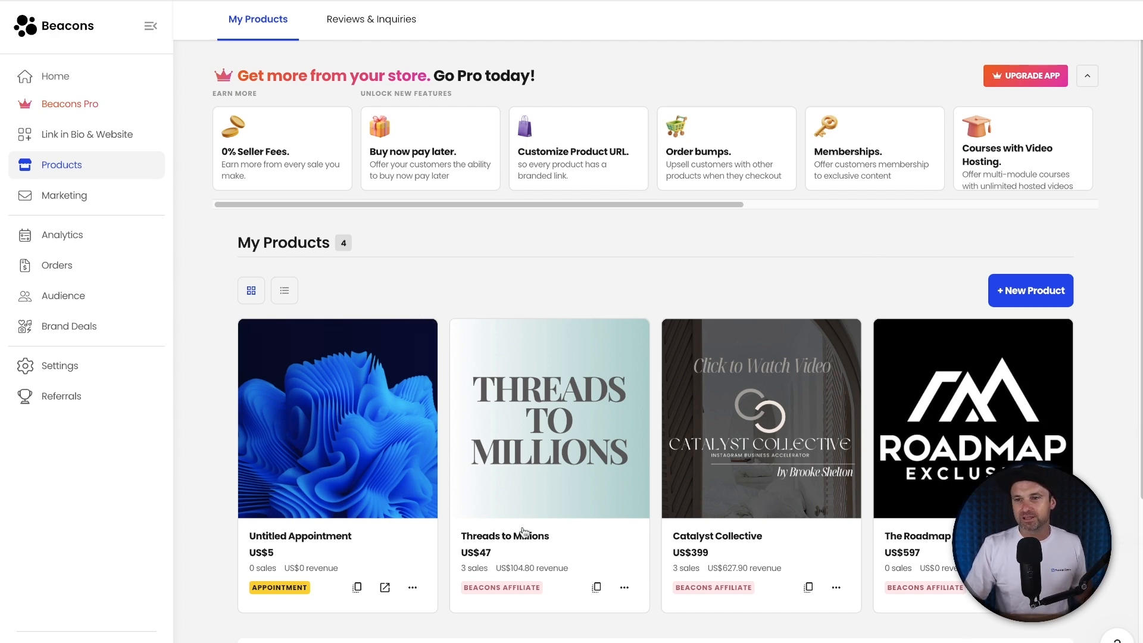
{"action": "mouse_move", "coordinate": [470, 563]}
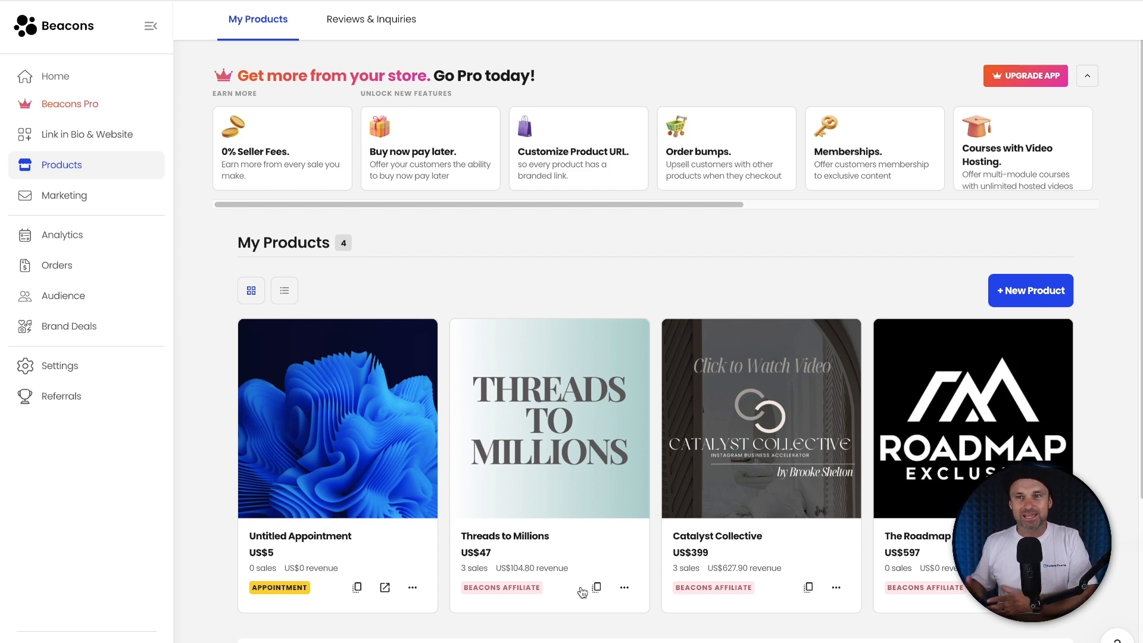
{"action": "mouse_move", "coordinate": [398, 319]}
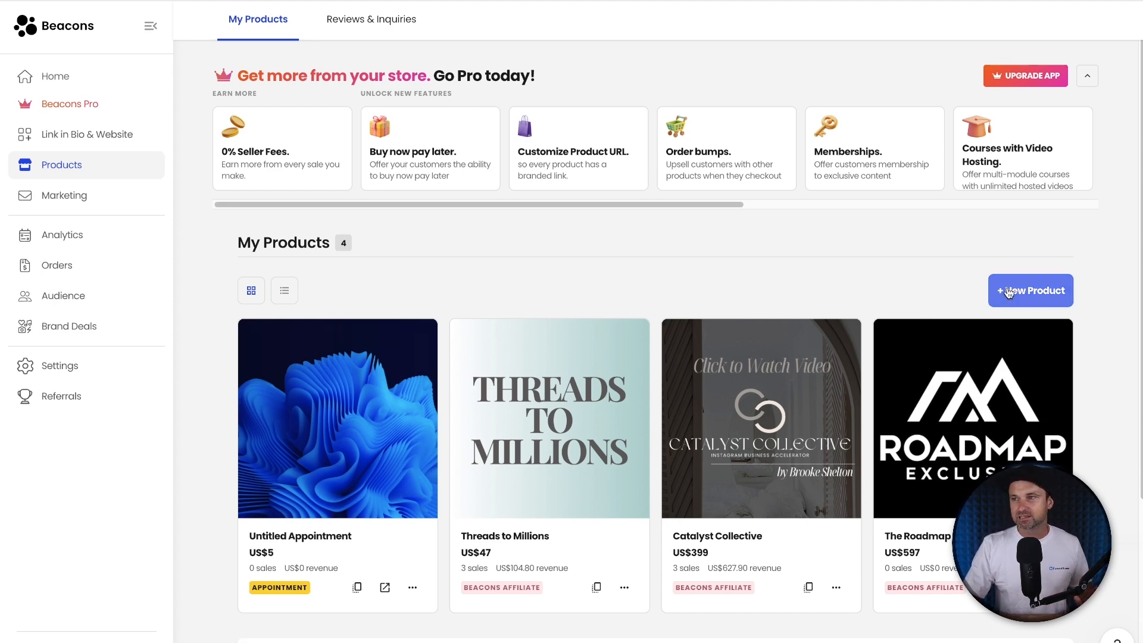
Step: Start adding a new product from the My Products catalogue
{"action": "left_click", "coordinate": [1030, 291]}
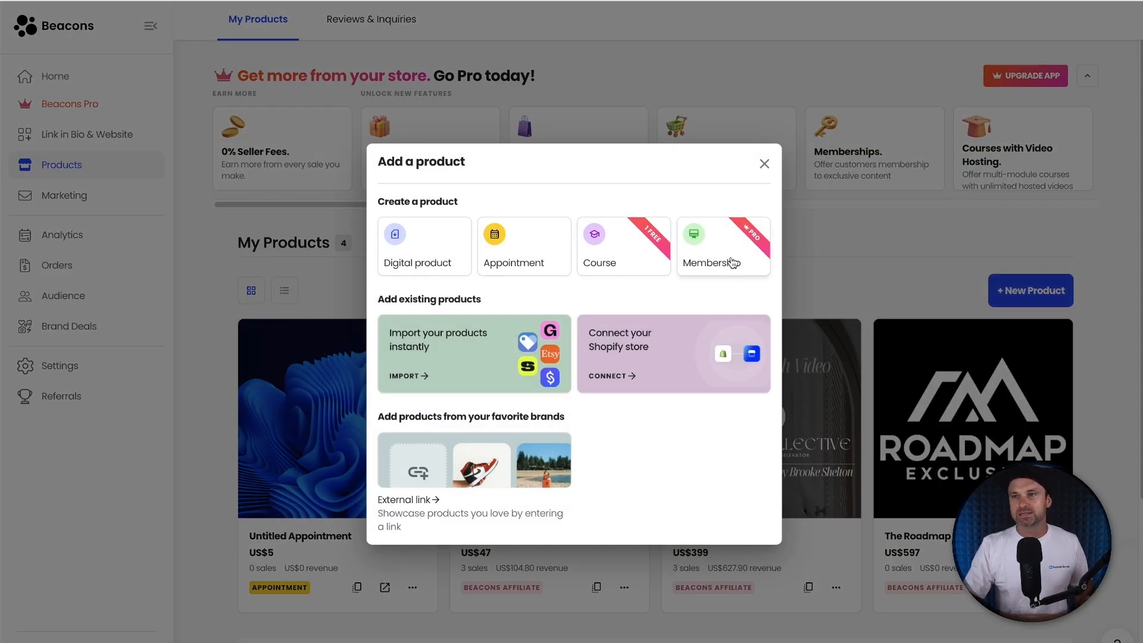
{"action": "mouse_move", "coordinate": [707, 261]}
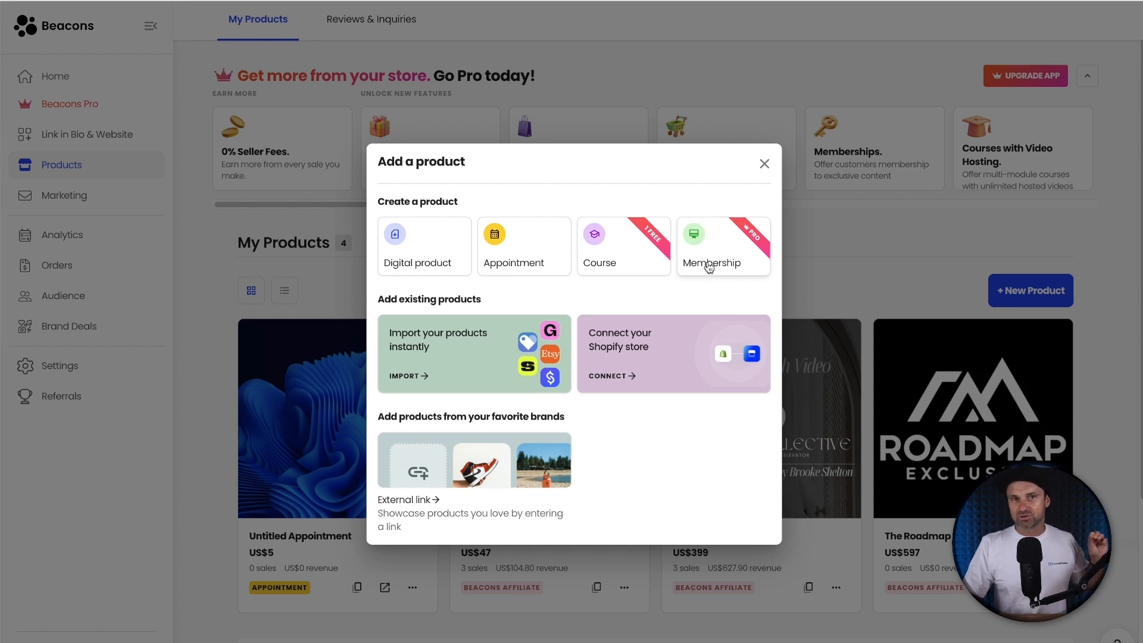
{"action": "mouse_move", "coordinate": [650, 338]}
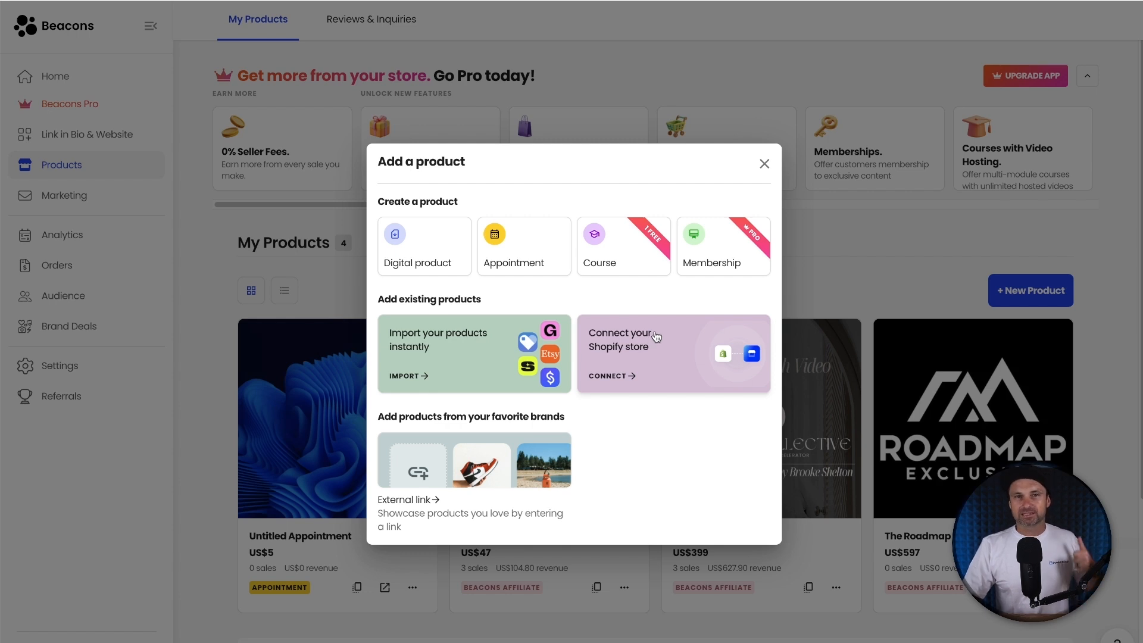
{"action": "mouse_move", "coordinate": [674, 320]}
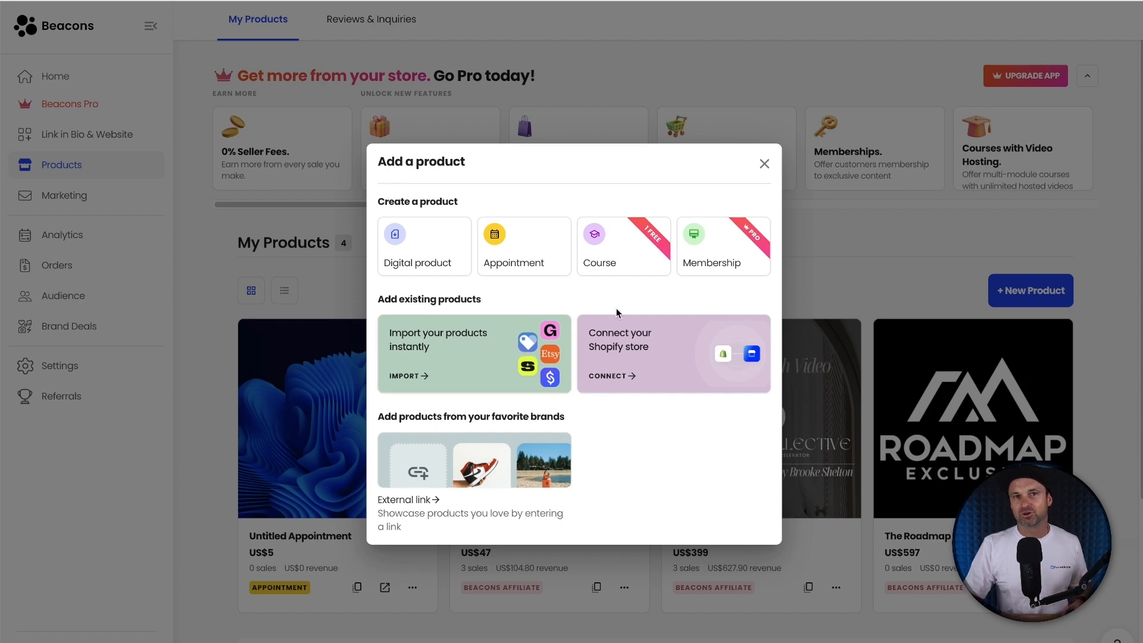
Step: Dismiss the add-a-product chooser without creating anything
{"action": "left_click", "coordinate": [765, 163]}
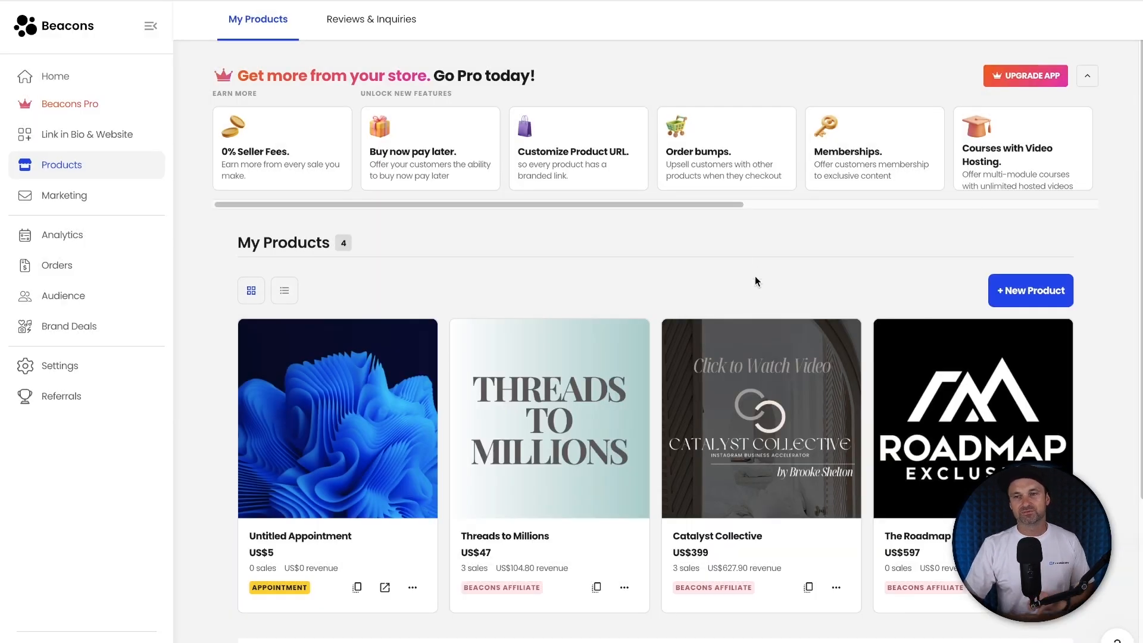
{"action": "mouse_move", "coordinate": [65, 195]}
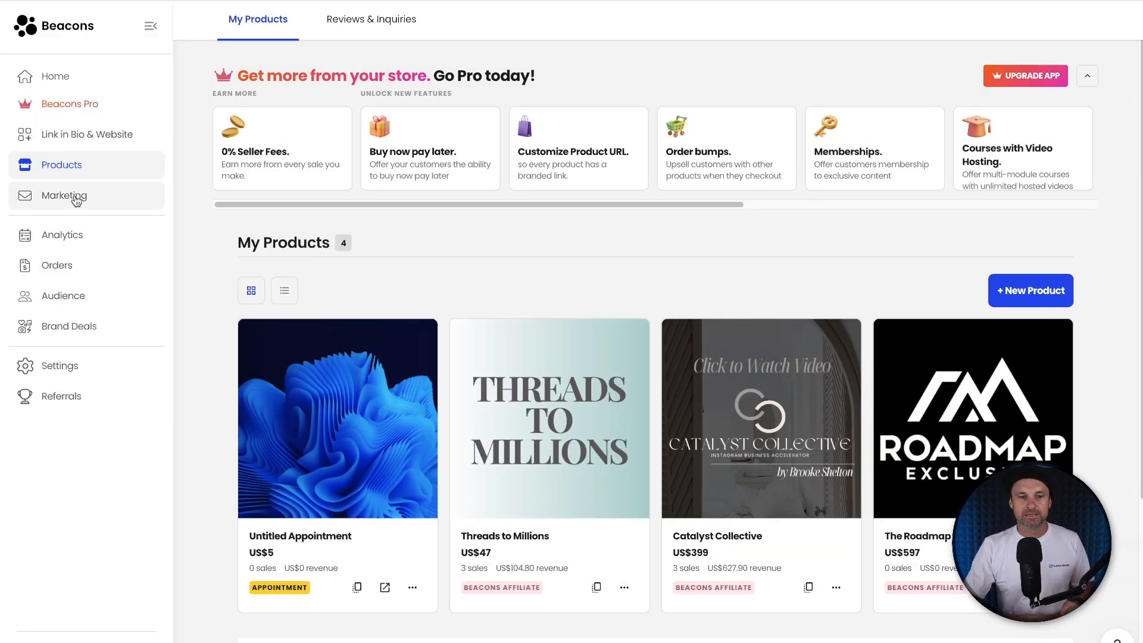
Step: Go to the Marketing overview with its broadcast, automation and AI email options
{"action": "left_click", "coordinate": [64, 195]}
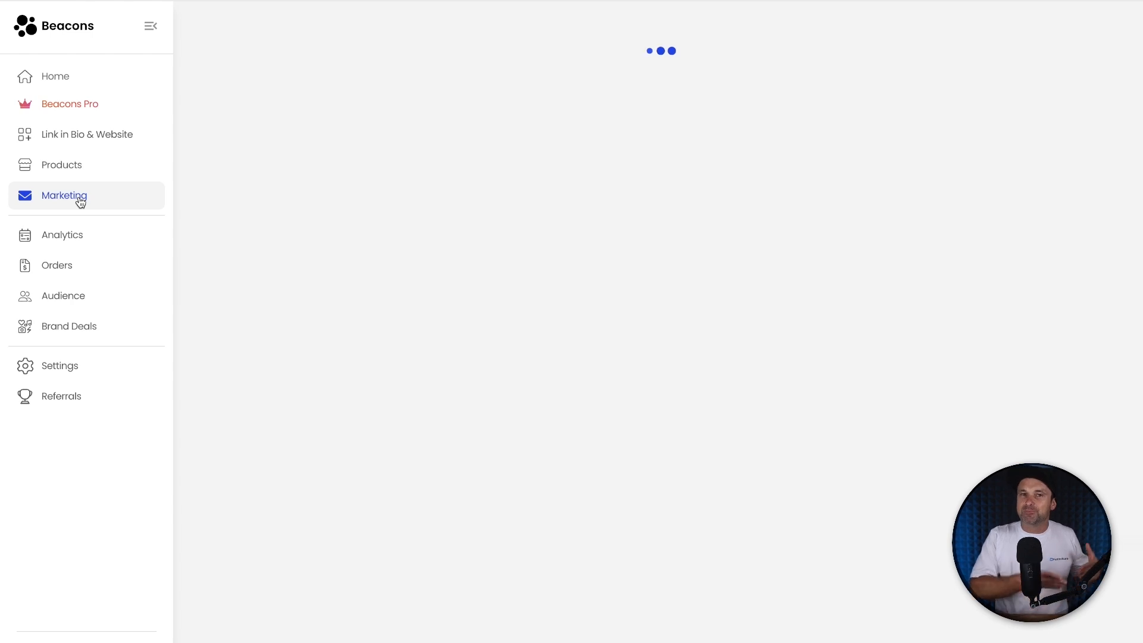
{"action": "left_click", "coordinate": [63, 195]}
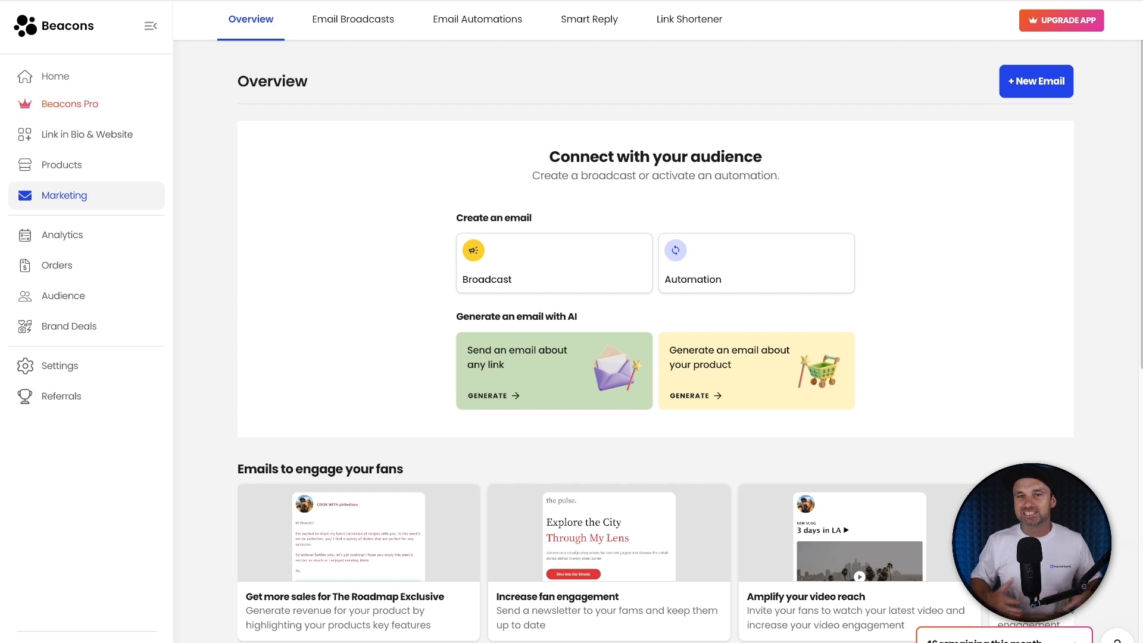
{"action": "mouse_move", "coordinate": [797, 342]}
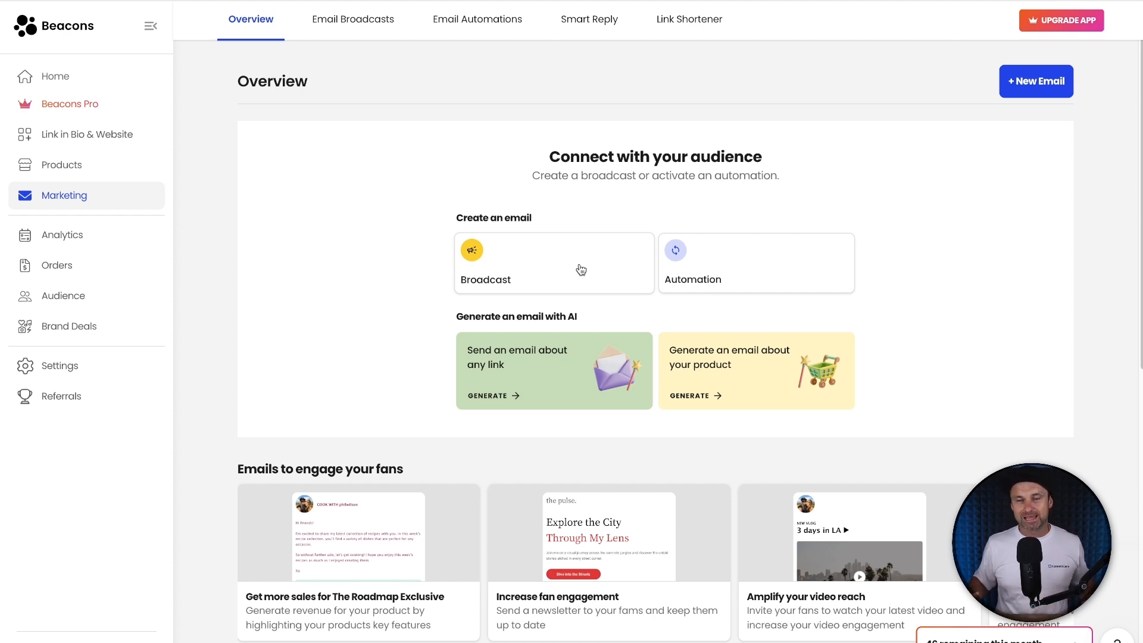
{"action": "mouse_move", "coordinate": [82, 234]}
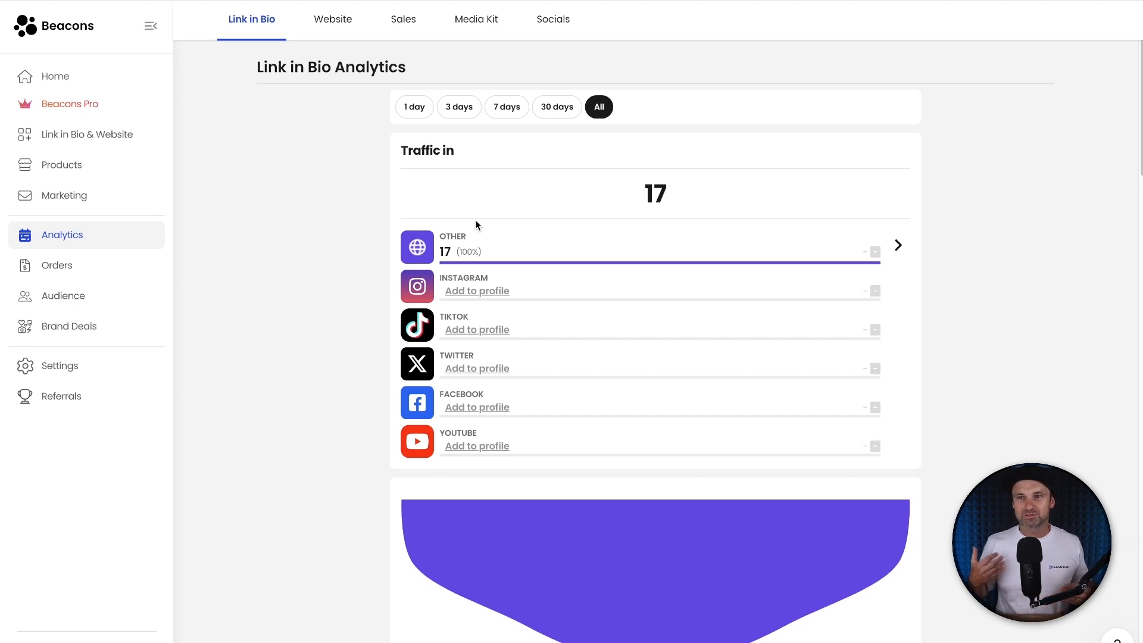
{"action": "mouse_move", "coordinate": [225, 264]}
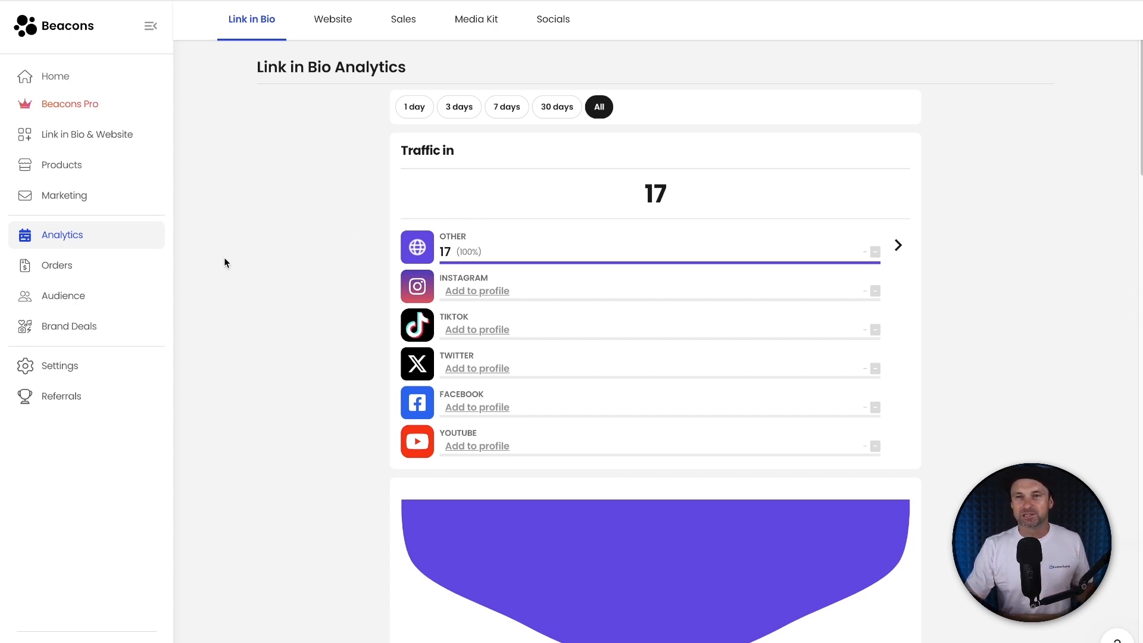
{"action": "mouse_move", "coordinate": [638, 345]}
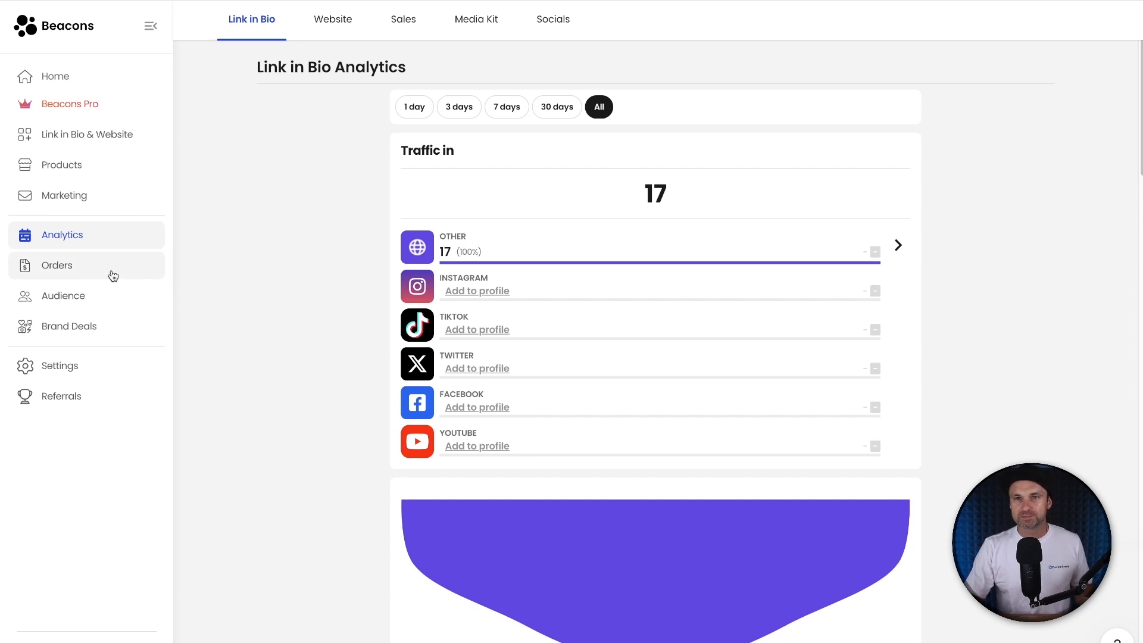
Step: Visit the Orders history with earnings, the six-contact Audience list, then Brand Deals
{"action": "left_click", "coordinate": [58, 265]}
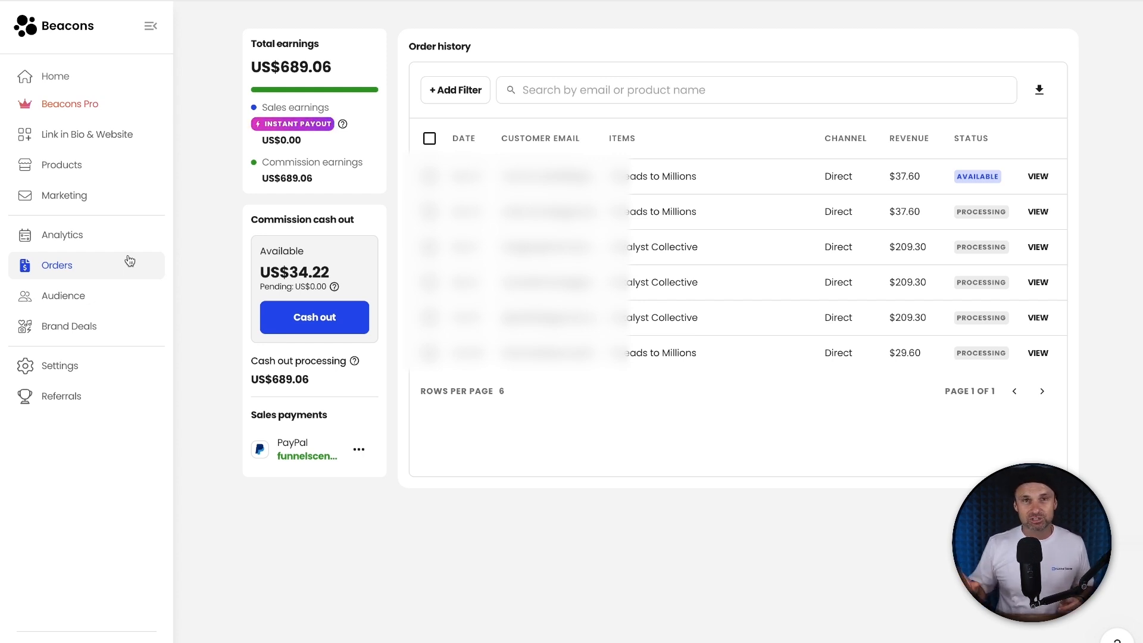
{"action": "left_click", "coordinate": [63, 296]}
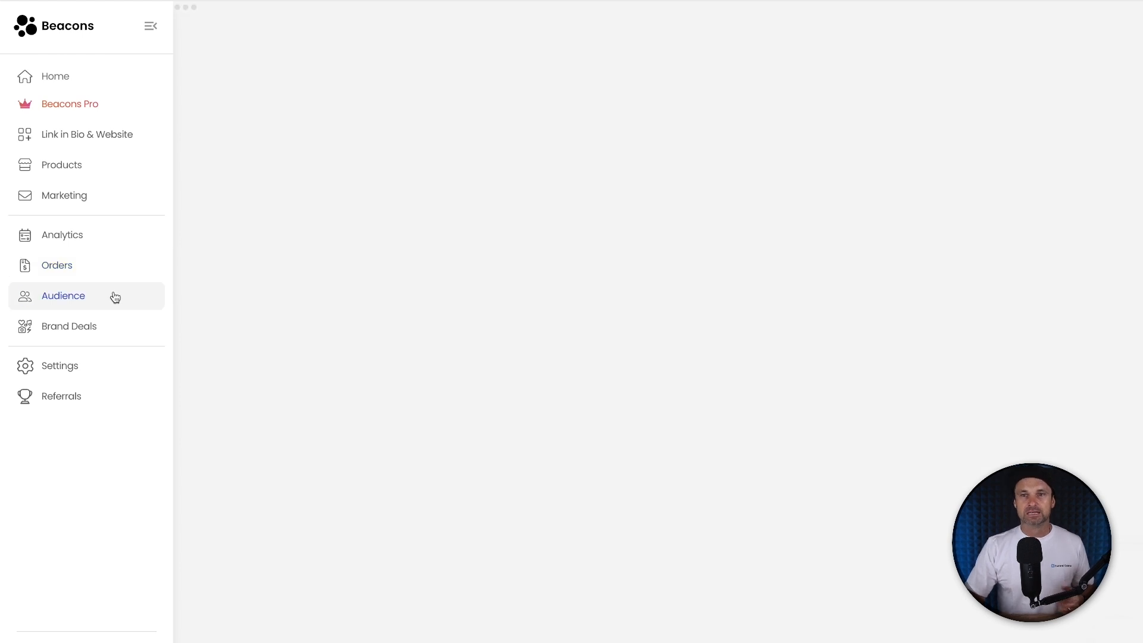
{"action": "left_click", "coordinate": [63, 296]}
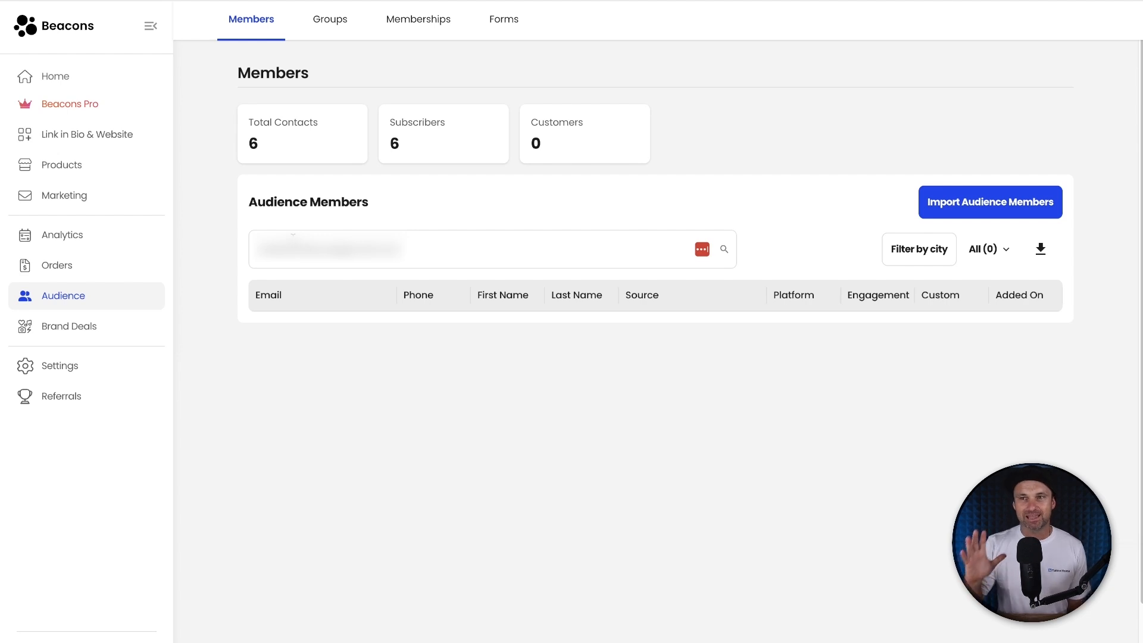
{"action": "left_click", "coordinate": [69, 326]}
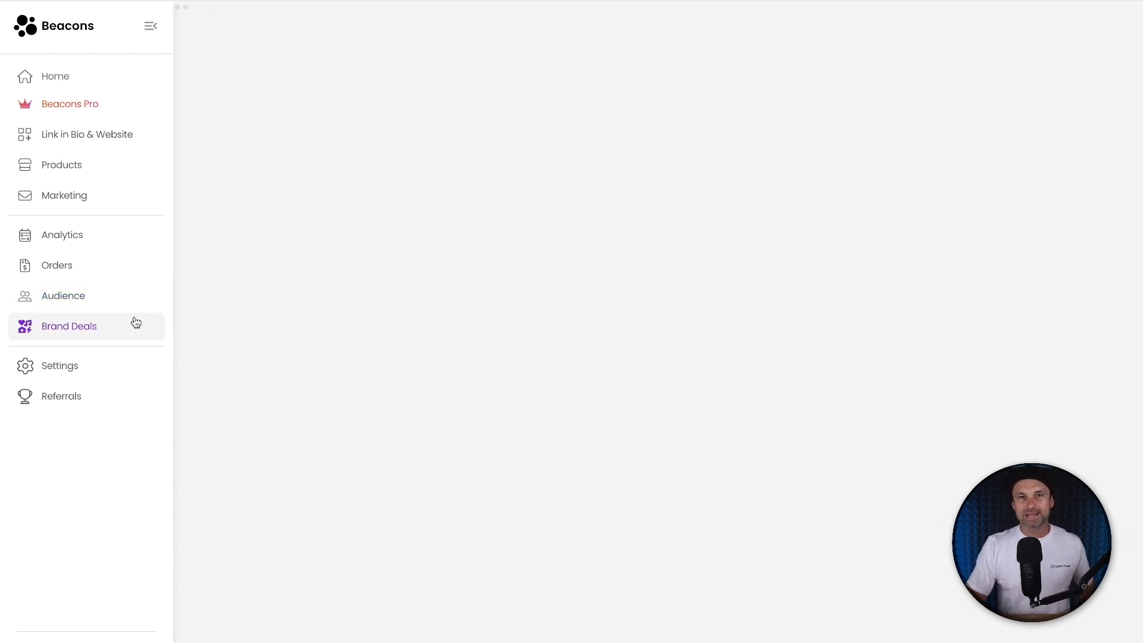
Step: View the Brand Deals media kit page, then return to the Home dashboard
{"action": "left_click", "coordinate": [69, 326]}
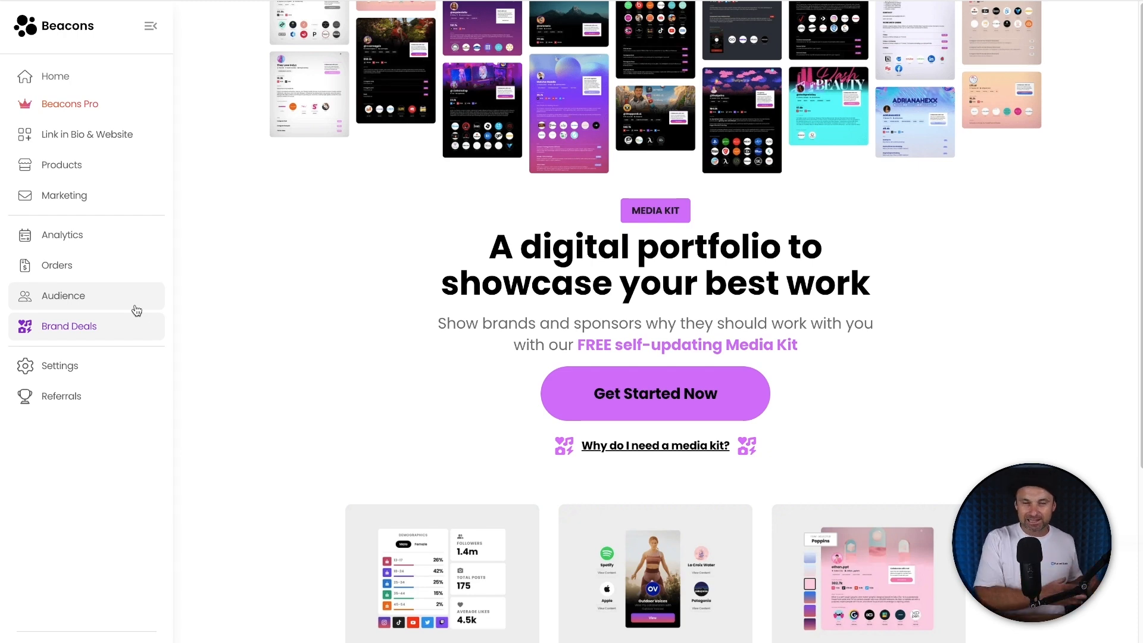
{"action": "mouse_move", "coordinate": [105, 443]}
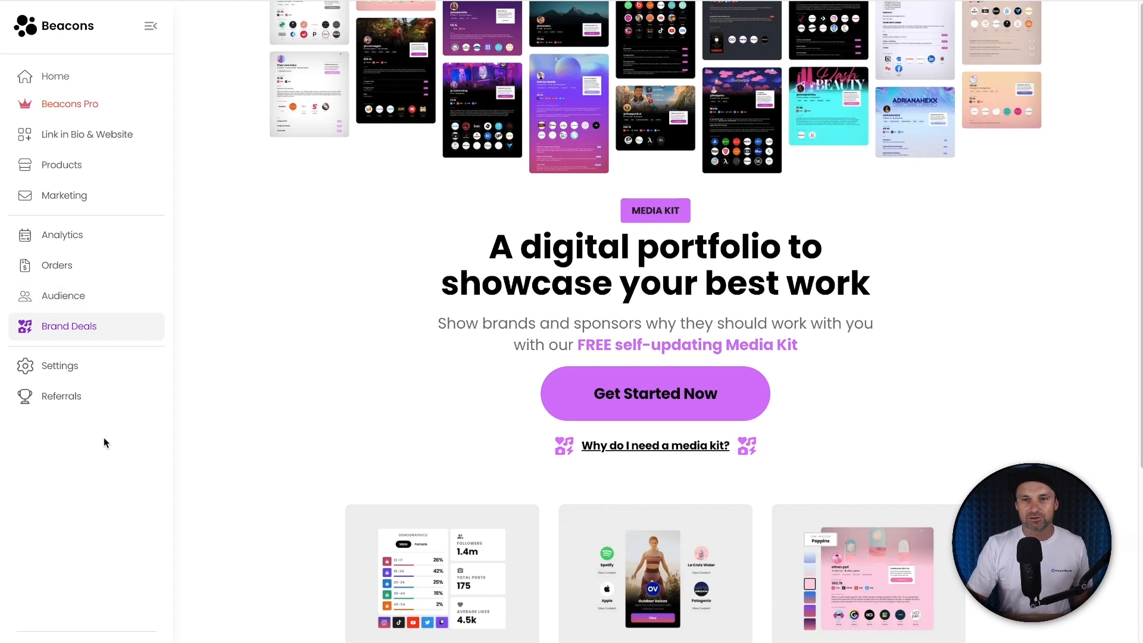
{"action": "mouse_move", "coordinate": [61, 395]}
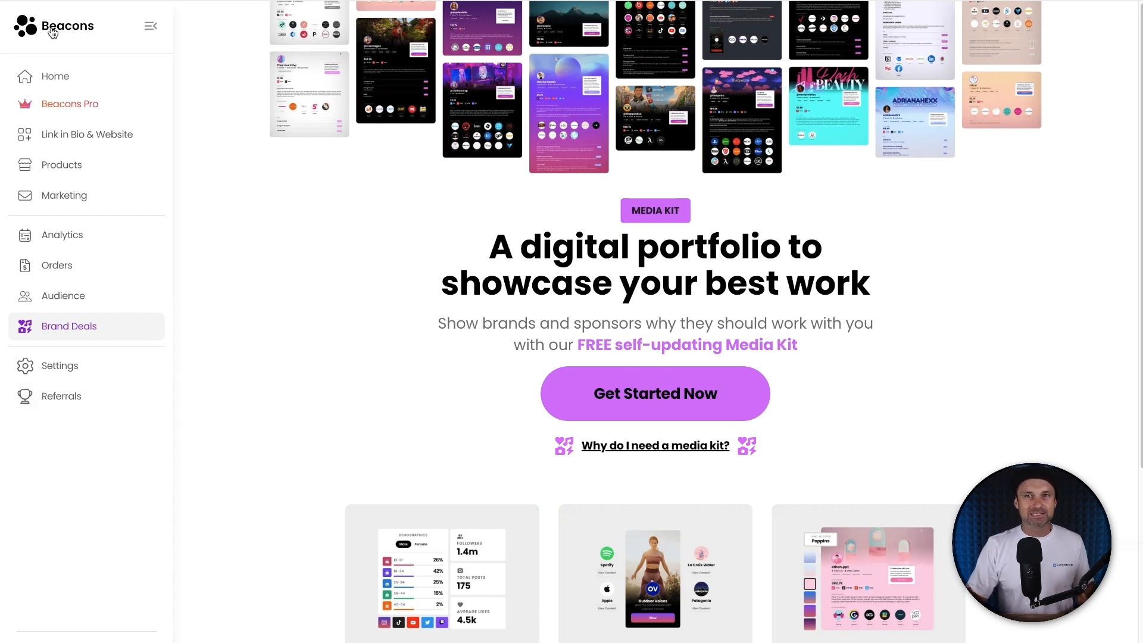
{"action": "left_click", "coordinate": [56, 76]}
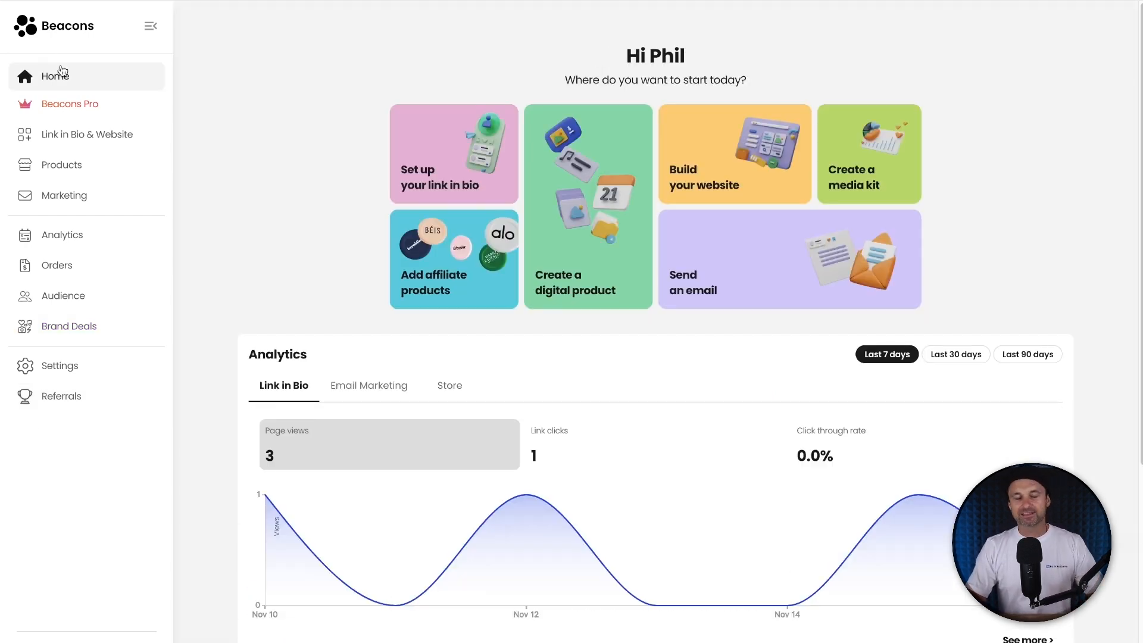